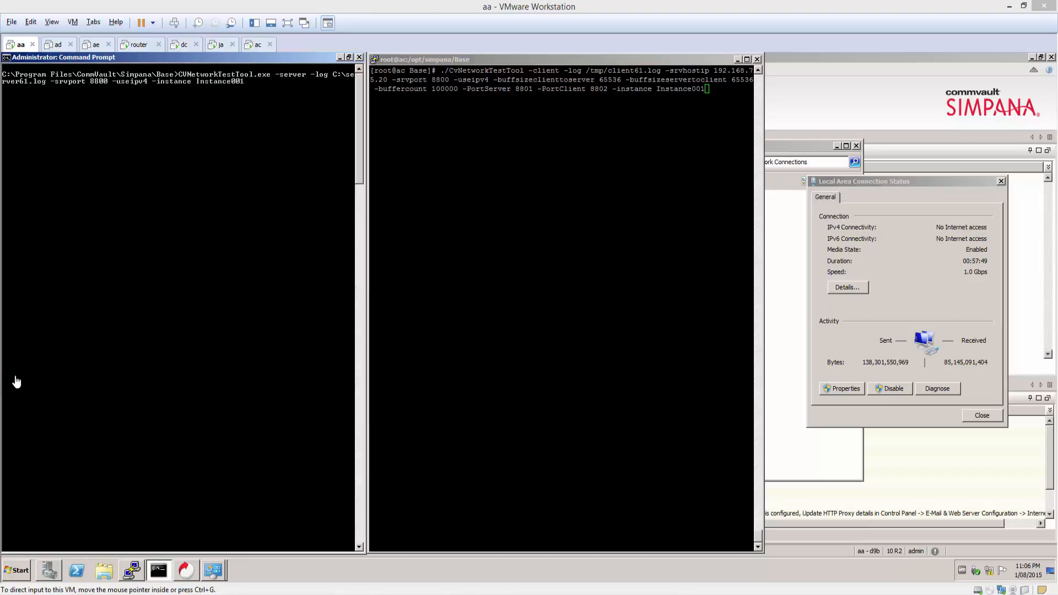
mouse_move(140, 343)
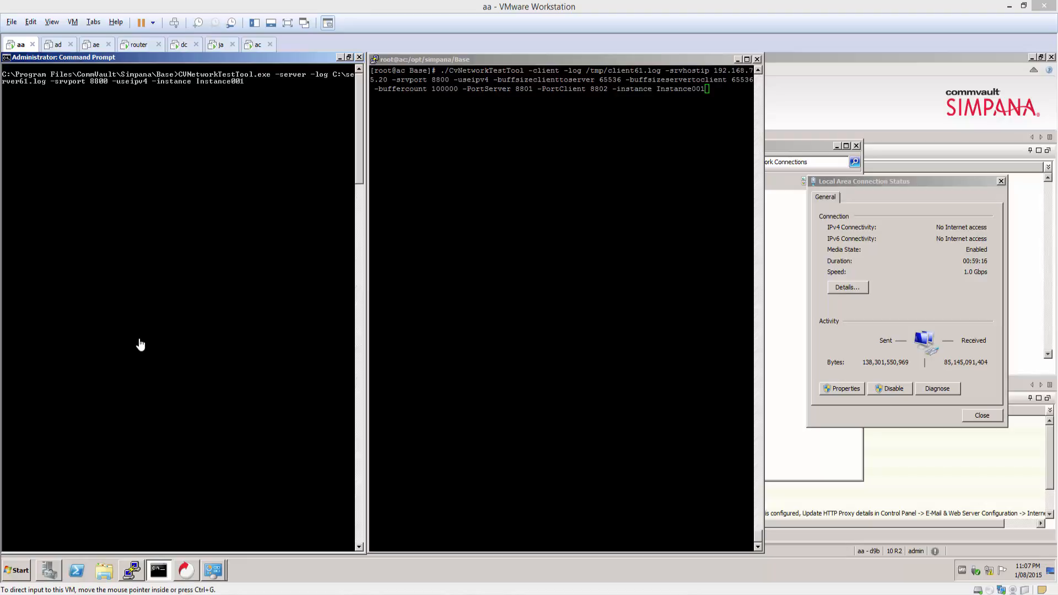
mouse_move(248, 276)
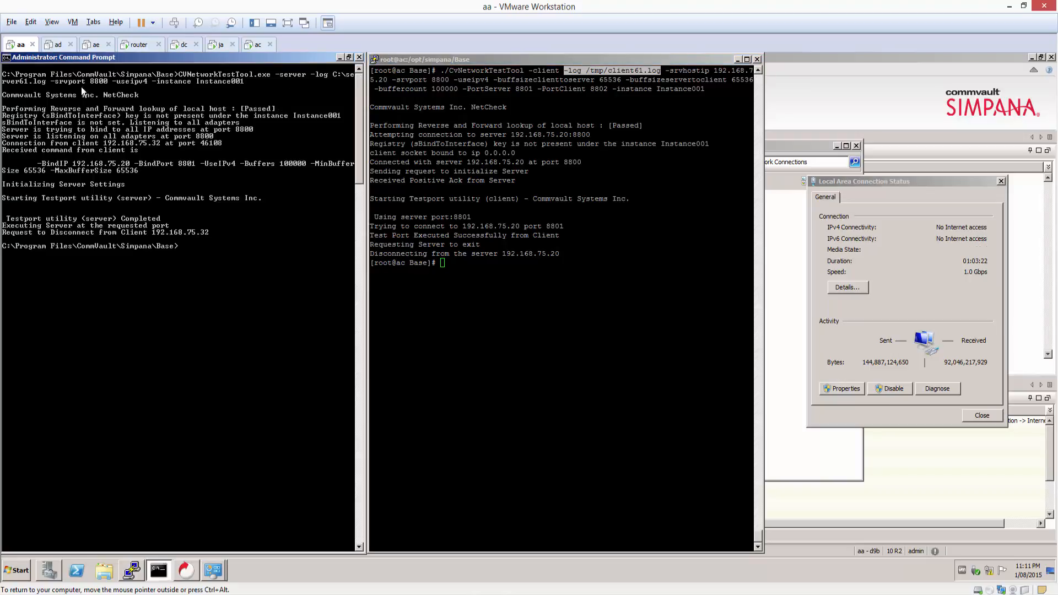
mouse_move(325, 77)
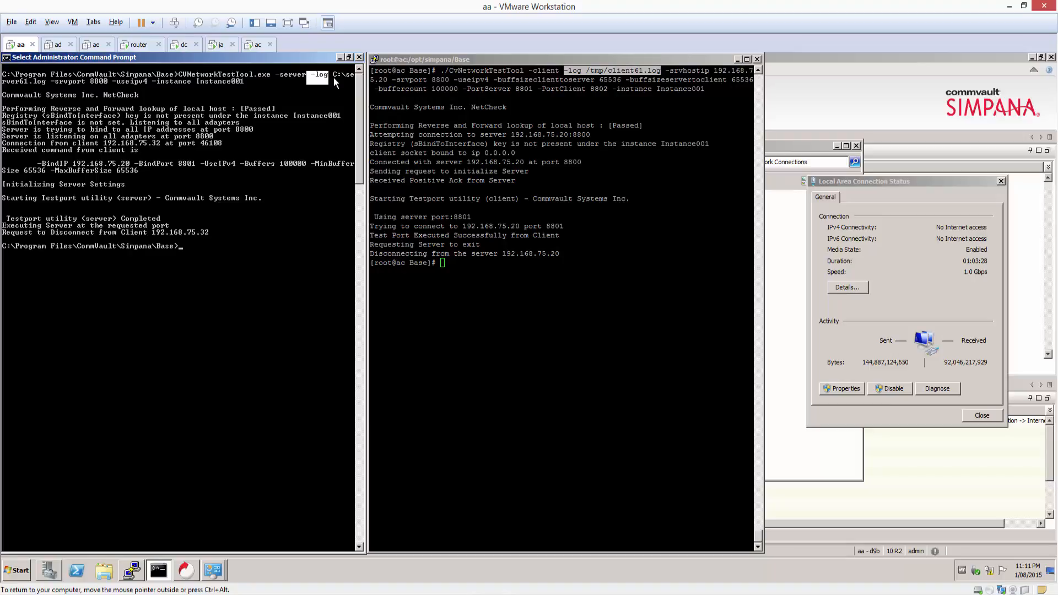
mouse_move(14, 88)
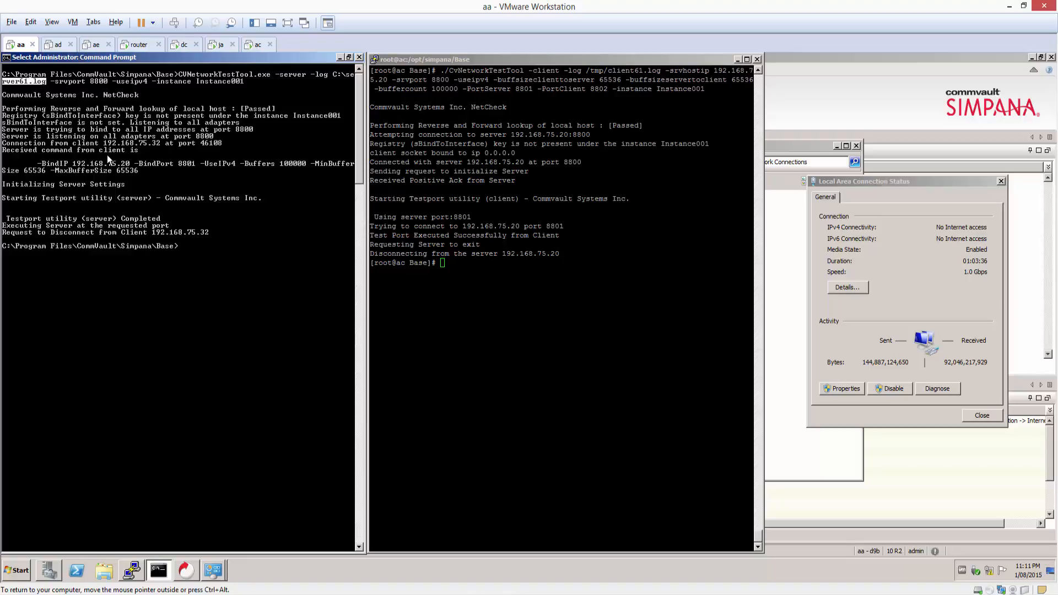
mouse_move(291, 289)
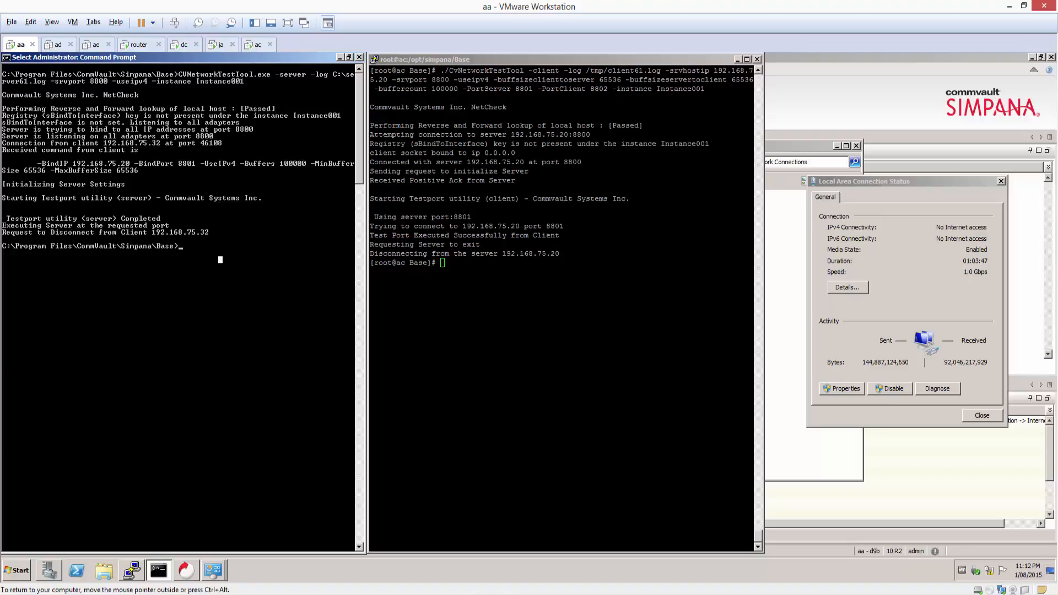
Step: Print /tmp/client61.log in the Linux terminal to show the 109.65 MB/sec throughput
type("c")
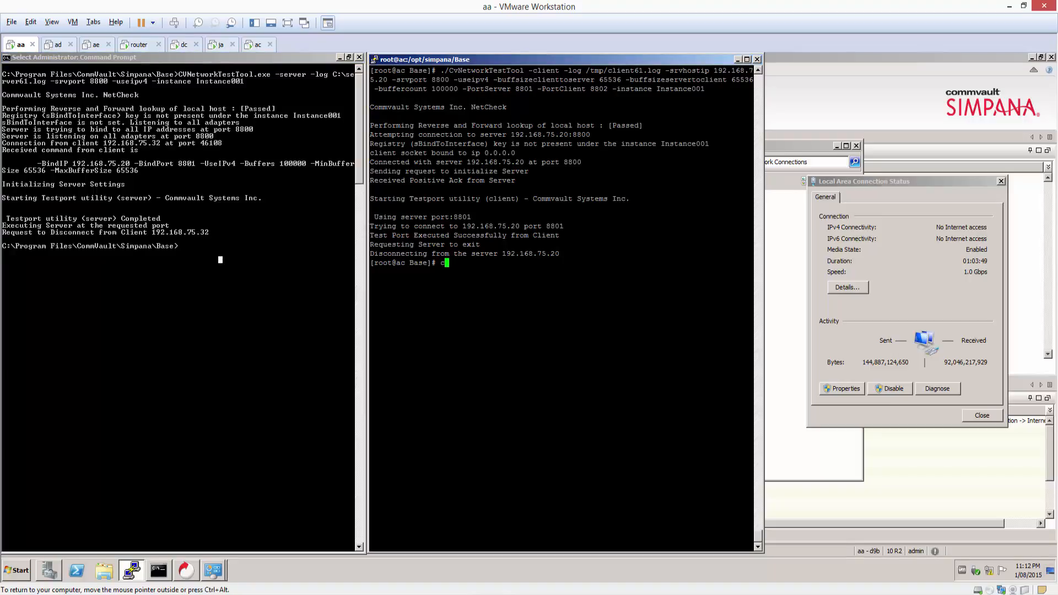
type("cat /tmp")
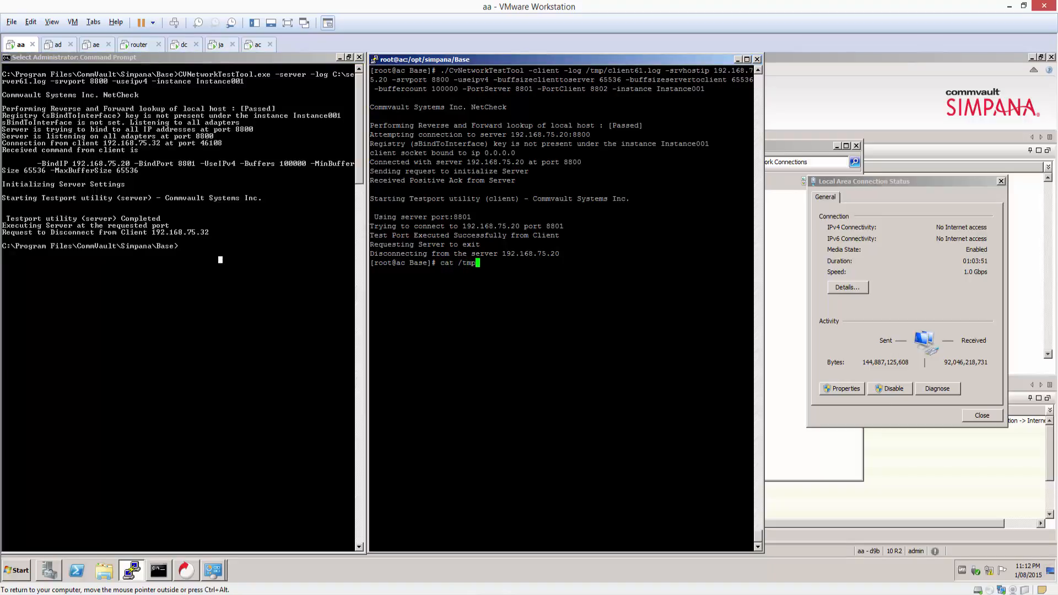
type("/")
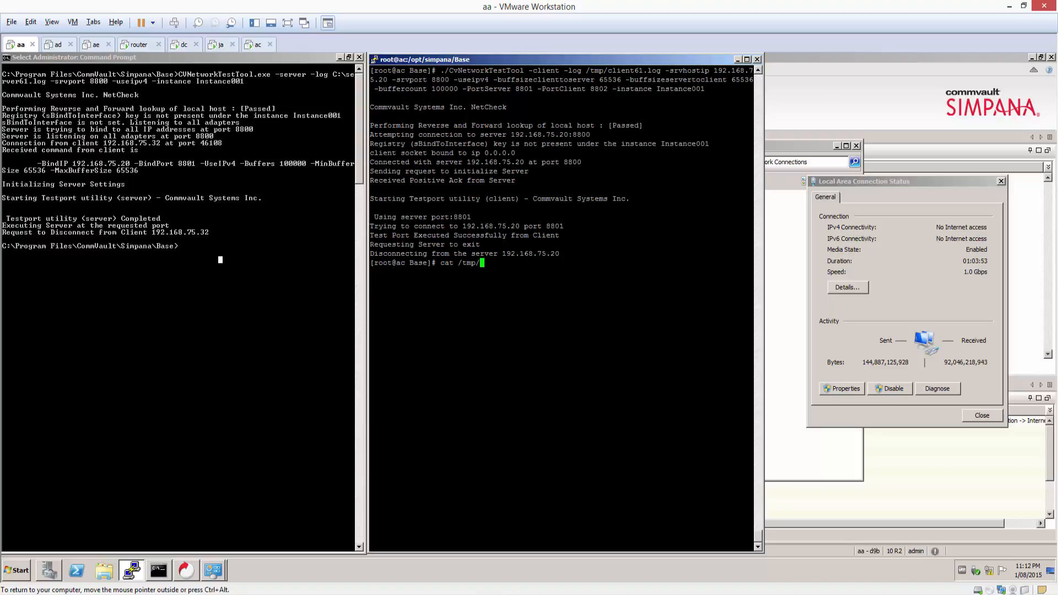
type("client")
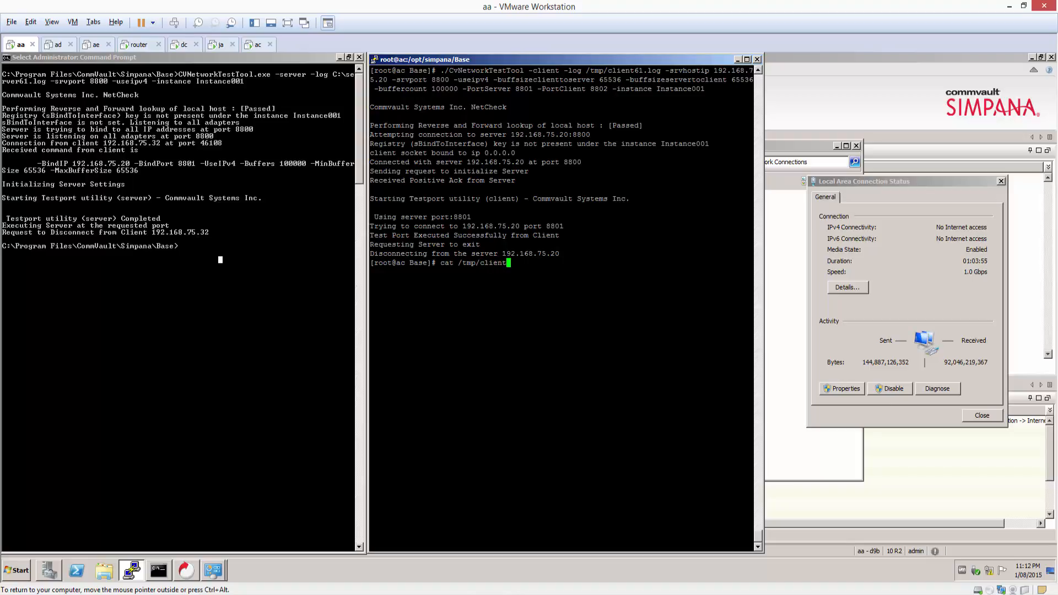
type("61.log")
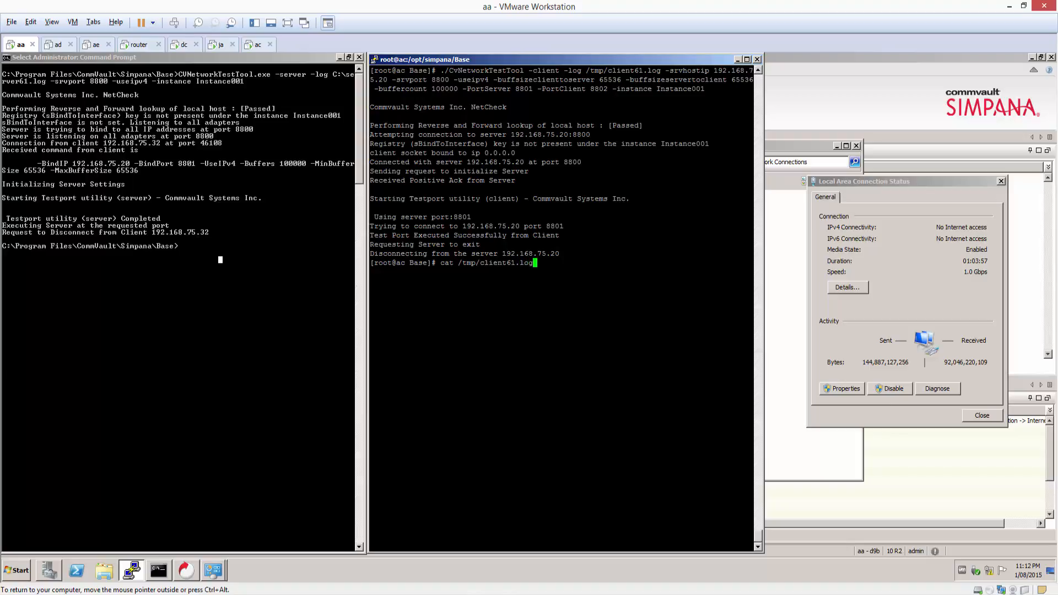
key("Return")
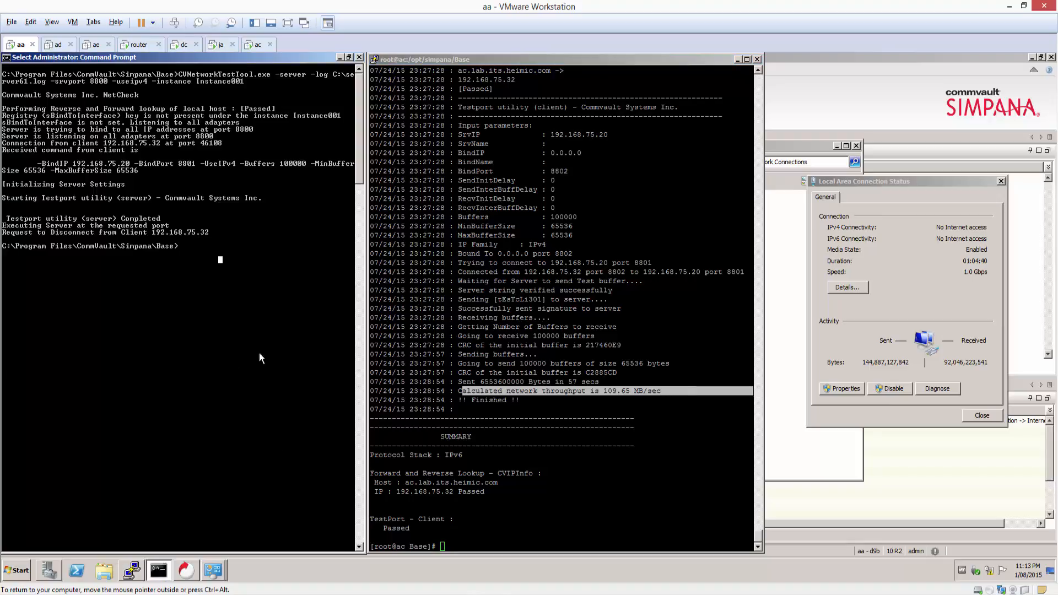
mouse_move(195, 357)
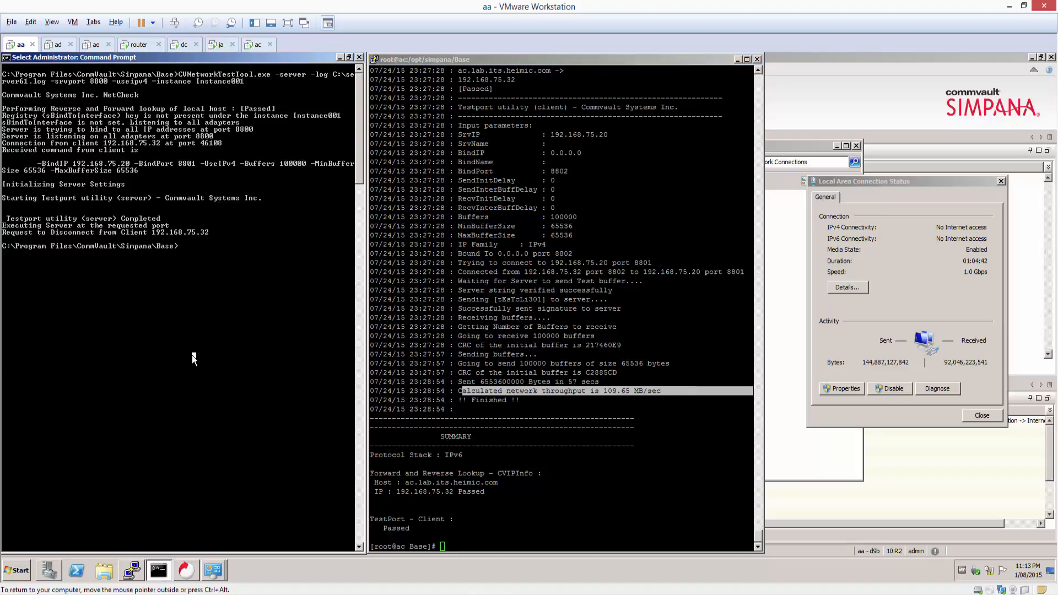
Step: Open the server61 log from C:\ in Notepad via the Command Prompt
type("notepad")
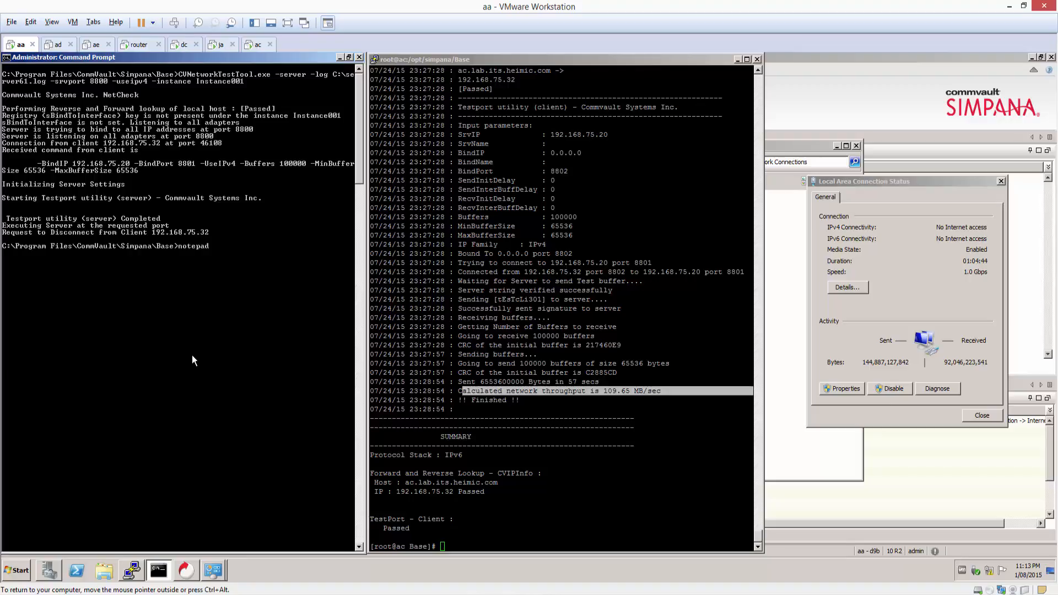
type("C:\\")
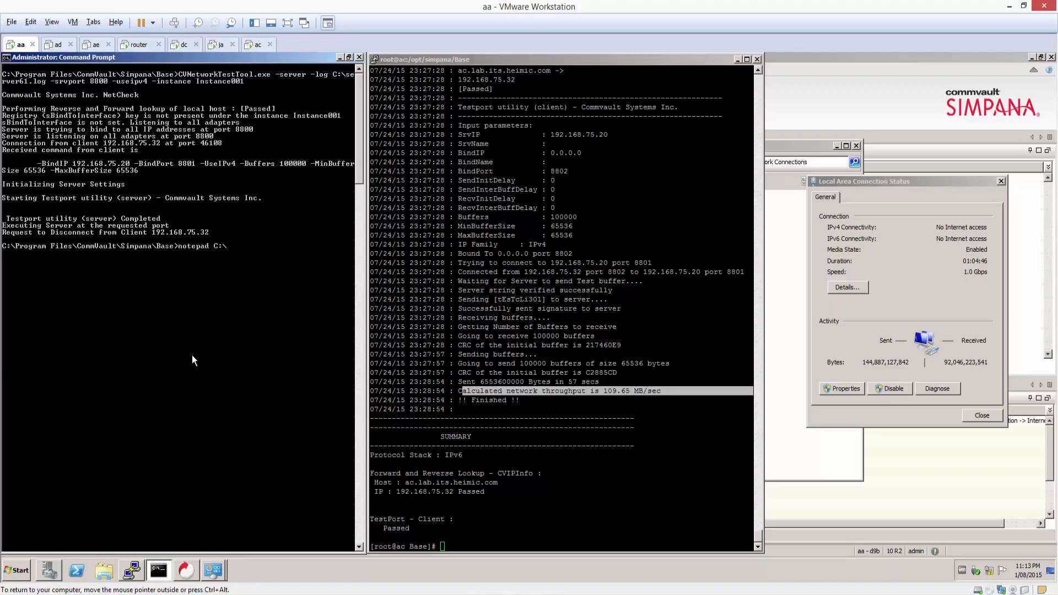
type("server6")
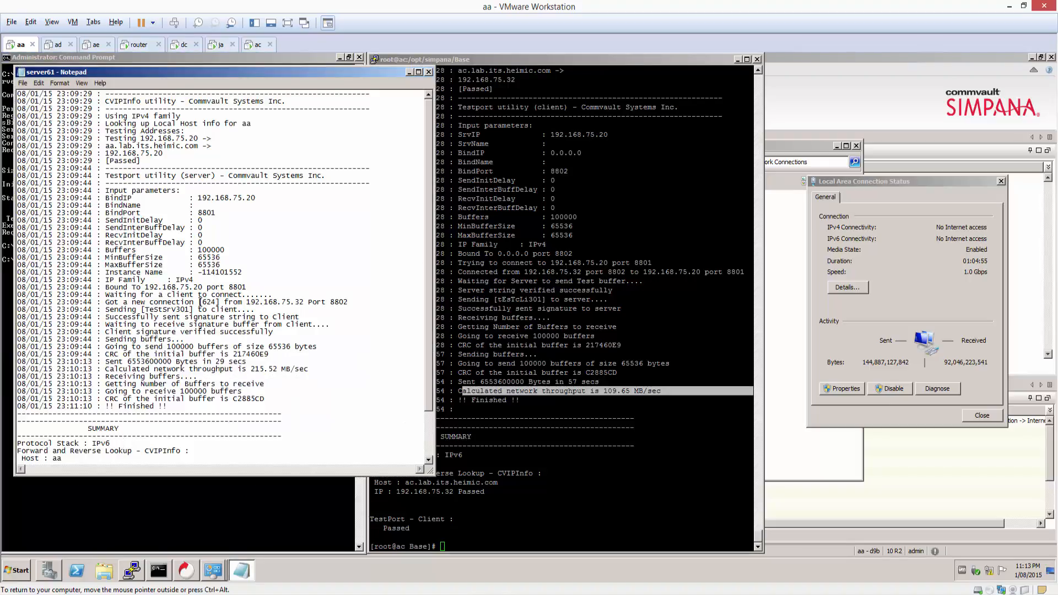
mouse_move(290, 370)
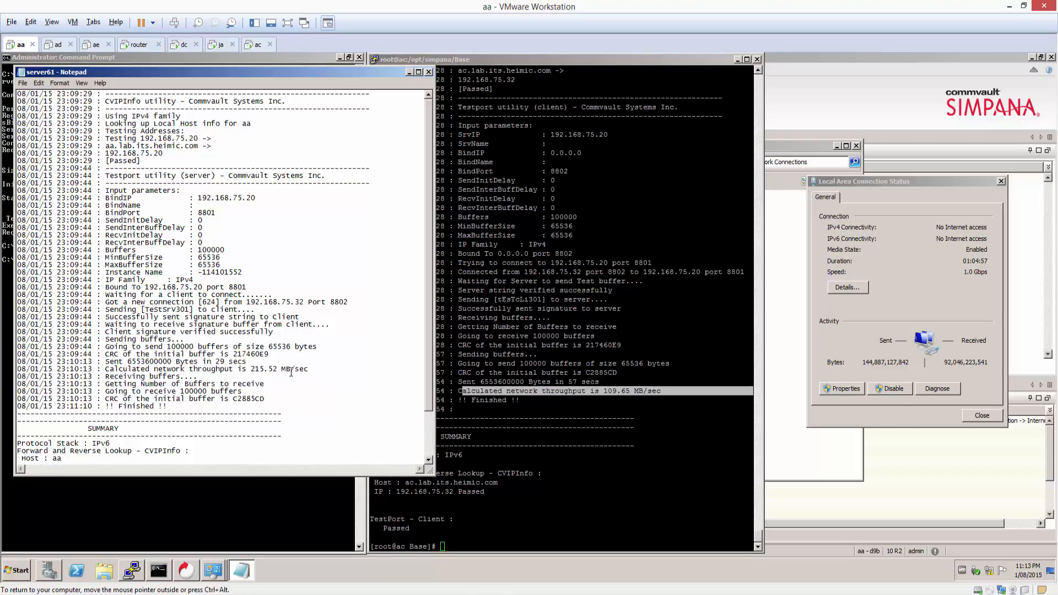